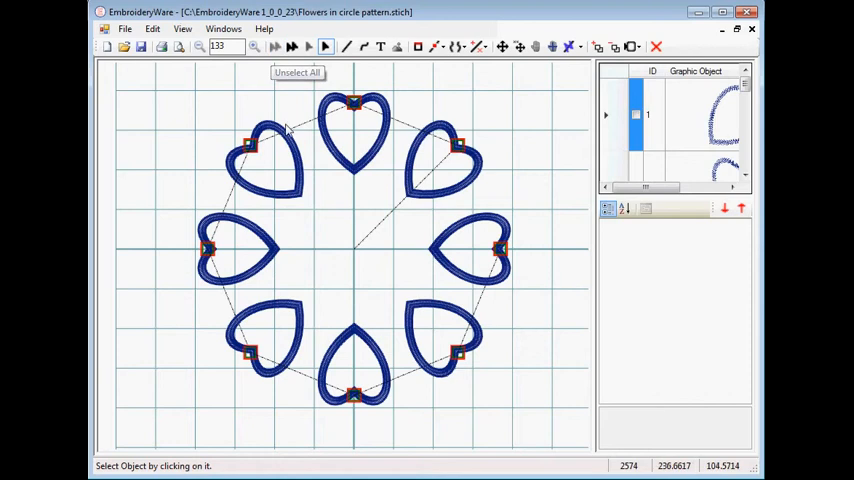
{"action": "mouse_move", "coordinate": [357, 257]}
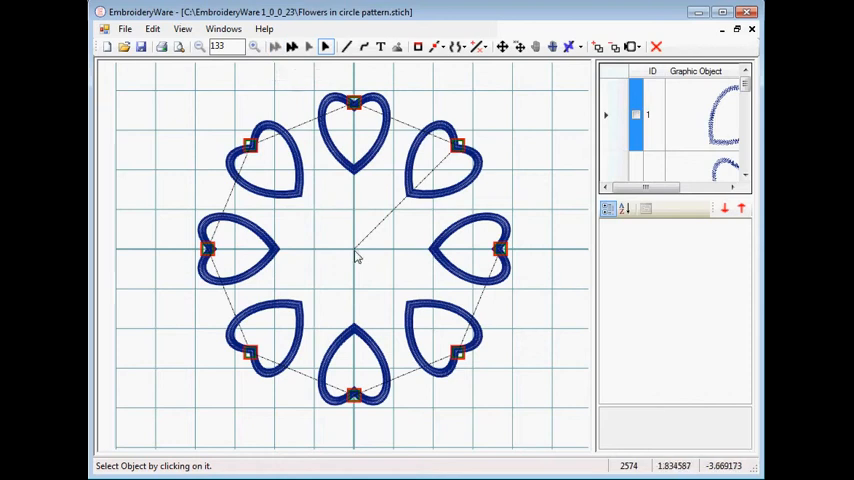
{"action": "mouse_move", "coordinate": [458, 150]}
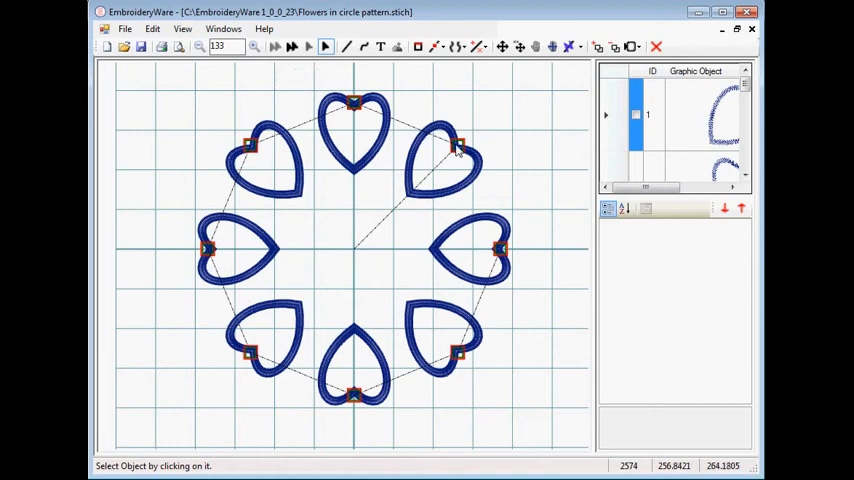
{"action": "mouse_move", "coordinate": [400, 238]}
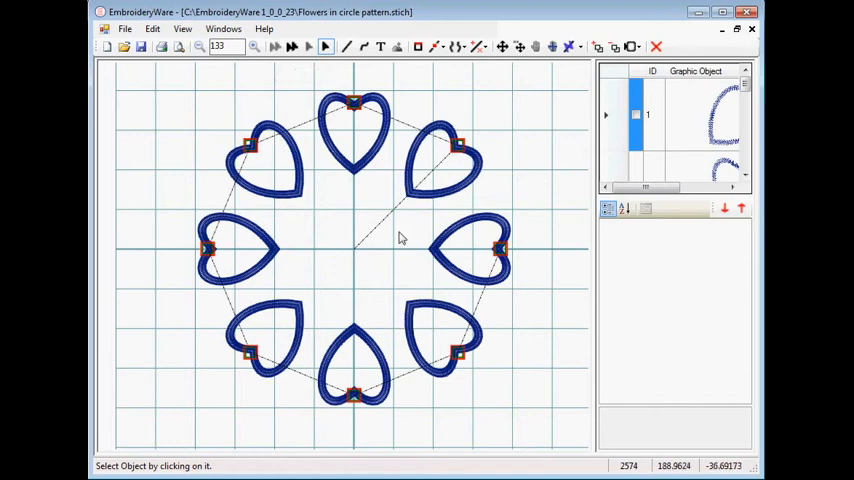
{"action": "mouse_move", "coordinate": [410, 184]}
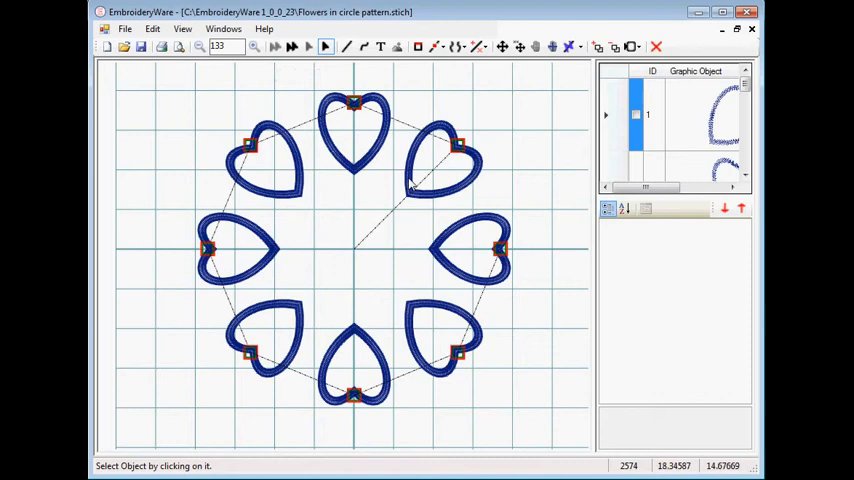
{"action": "mouse_move", "coordinate": [415, 183]}
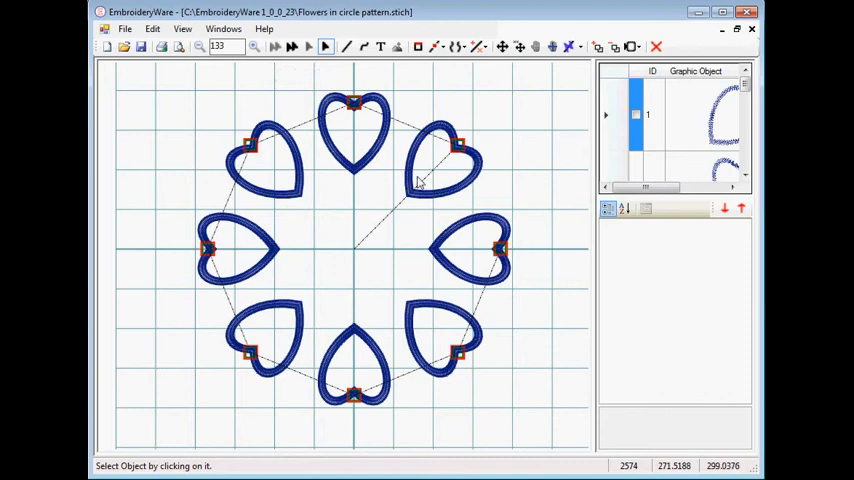
{"action": "mouse_move", "coordinate": [437, 150]}
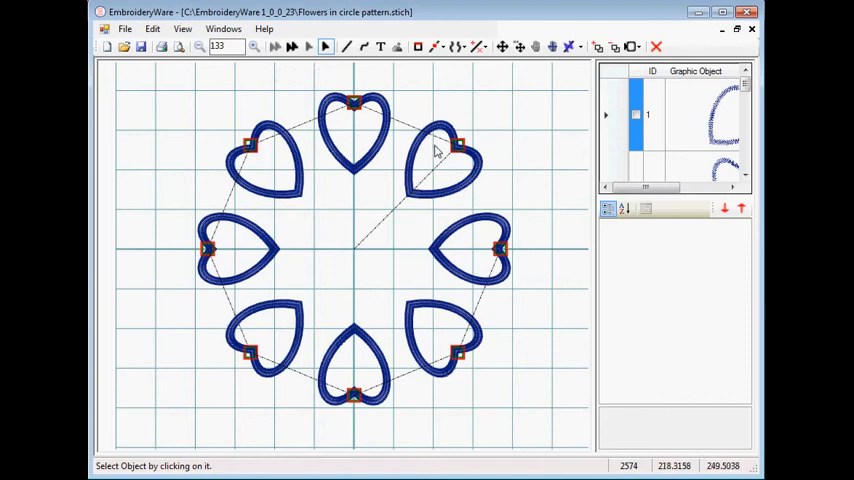
{"action": "mouse_move", "coordinate": [357, 112]}
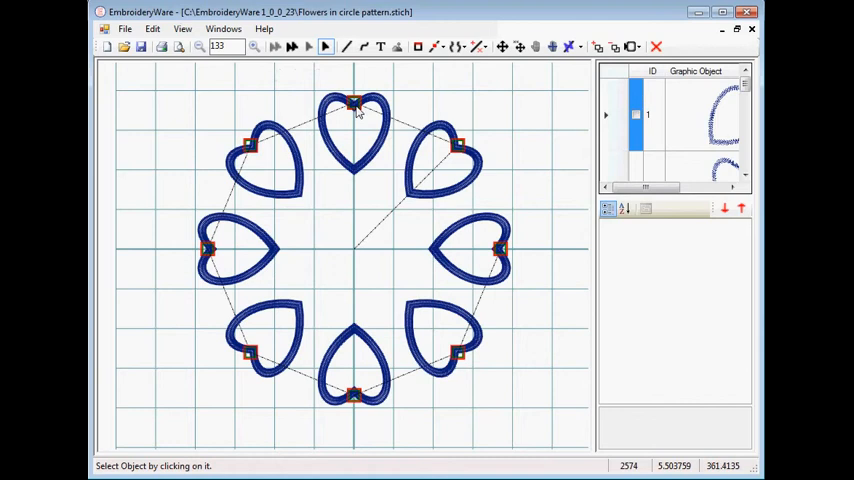
{"action": "mouse_move", "coordinate": [380, 151]}
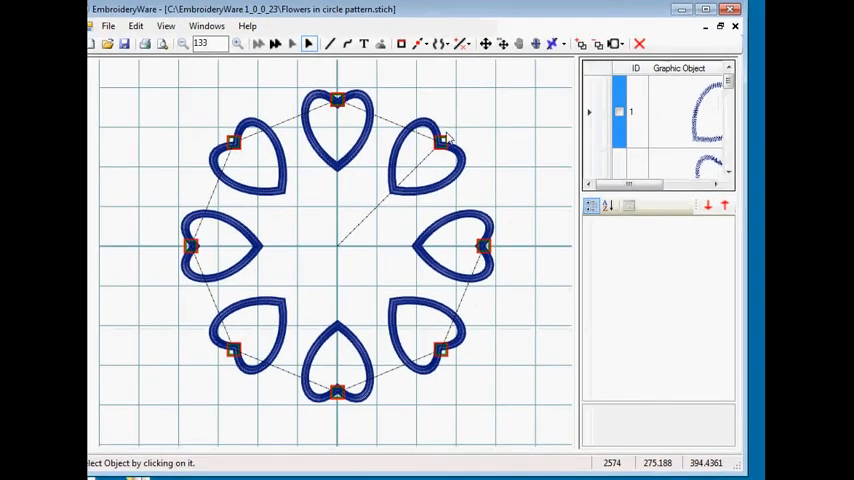
{"action": "mouse_move", "coordinate": [380, 128]}
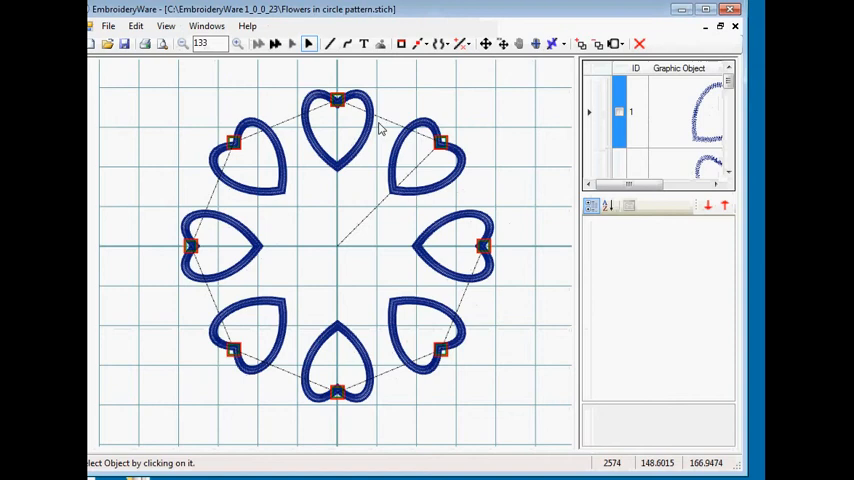
{"action": "mouse_move", "coordinate": [358, 103]}
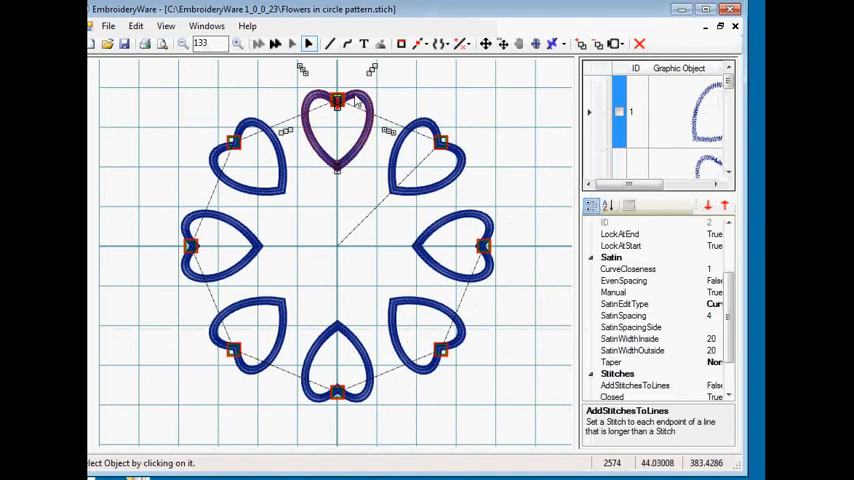
{"action": "mouse_move", "coordinate": [535, 166]}
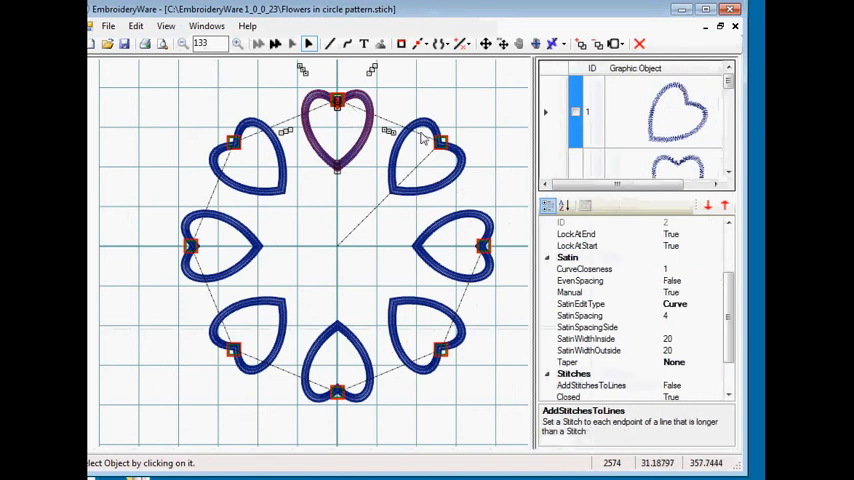
{"action": "mouse_move", "coordinate": [437, 147]}
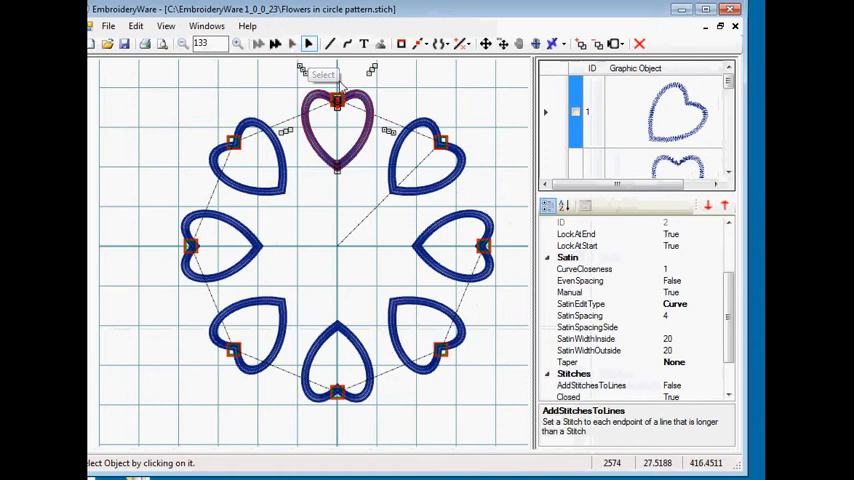
{"action": "mouse_move", "coordinate": [380, 78]}
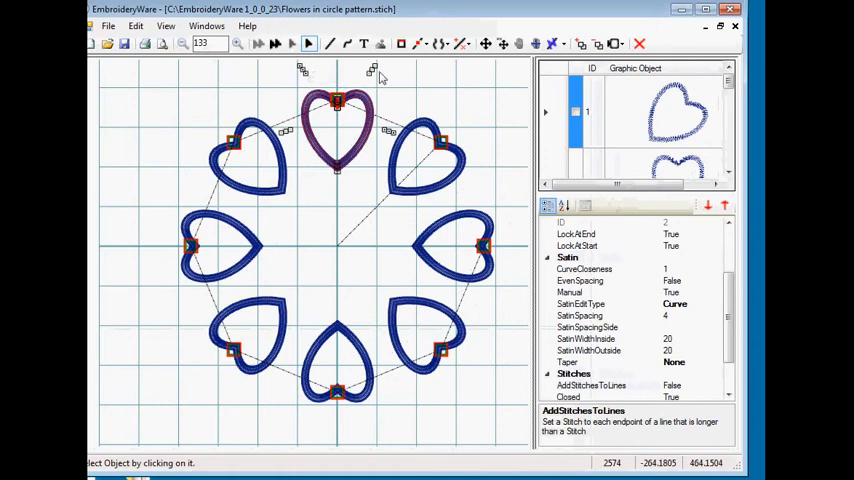
{"action": "mouse_move", "coordinate": [585, 185]}
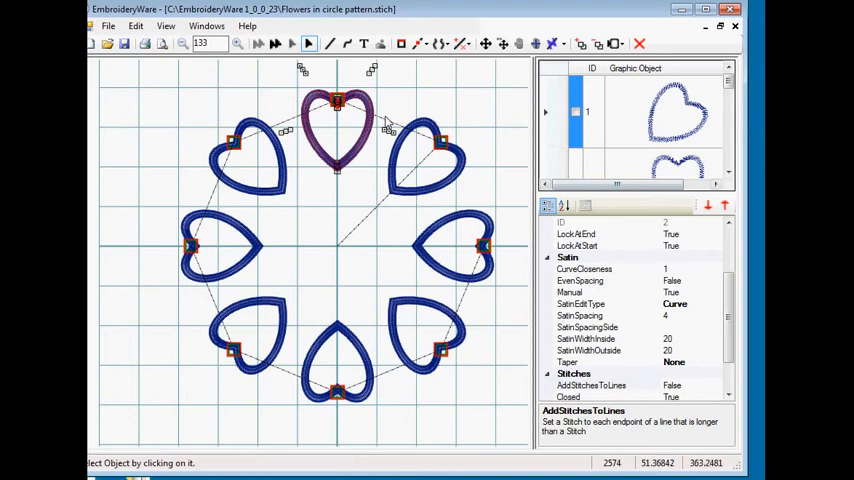
{"action": "mouse_move", "coordinate": [560, 226]}
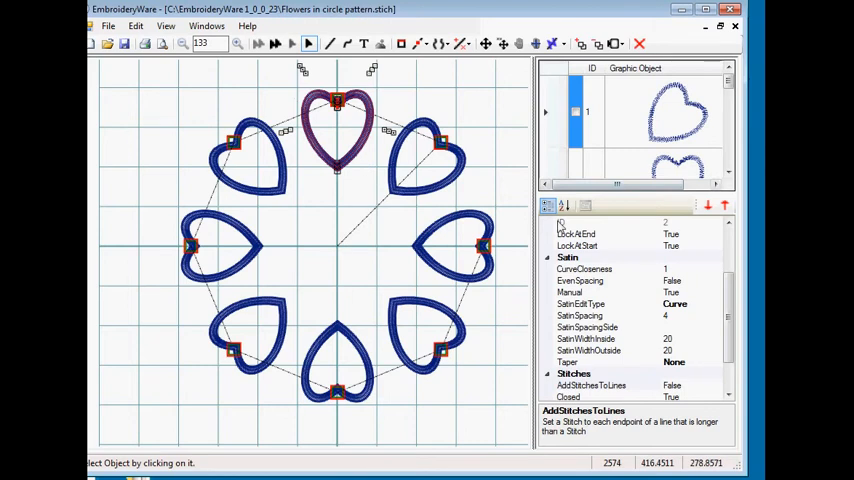
{"action": "scroll", "scroll_direction": "up", "scroll_amount": 3}
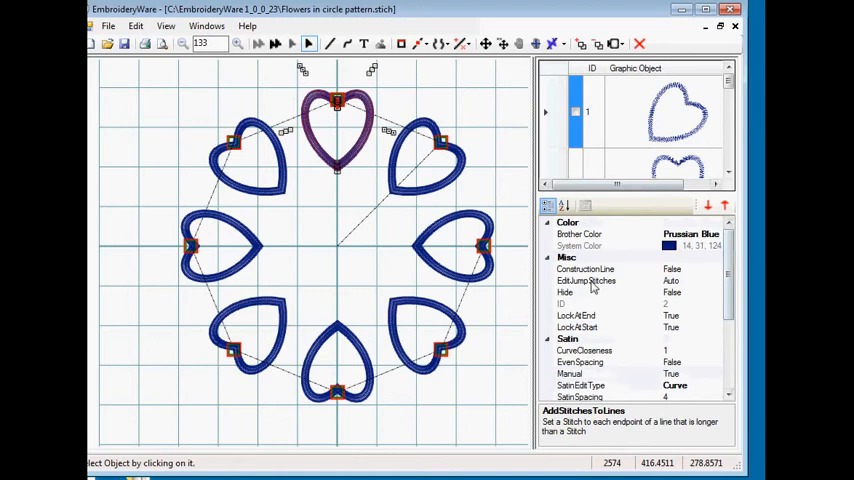
{"action": "mouse_move", "coordinate": [648, 286]}
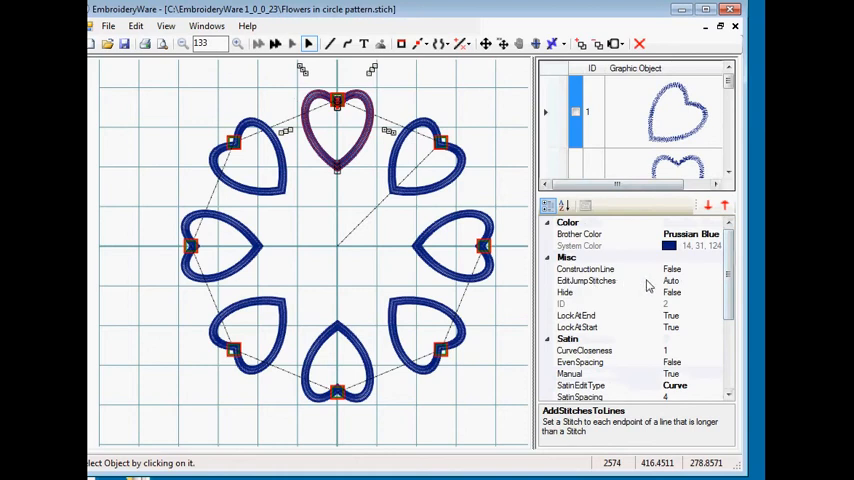
{"action": "mouse_move", "coordinate": [688, 290]}
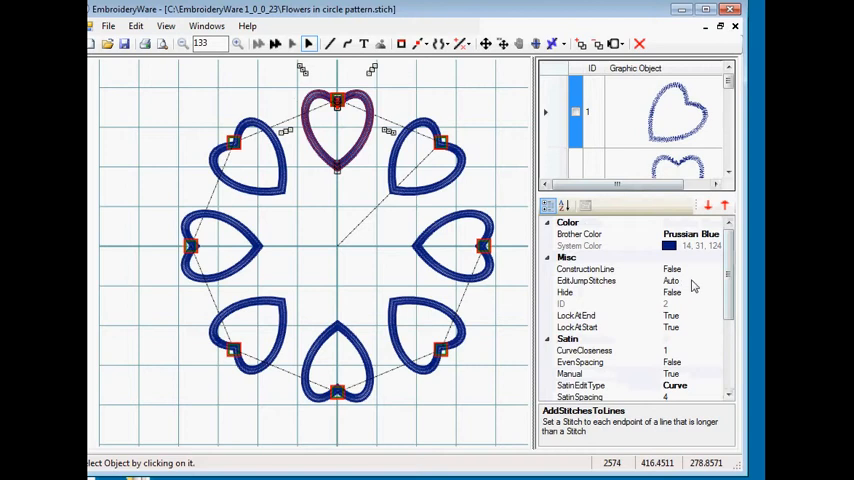
Step: Switch the top heart's jump stitches to Manual and place anchors above the top hearts
{"action": "left_click", "coordinate": [585, 280]}
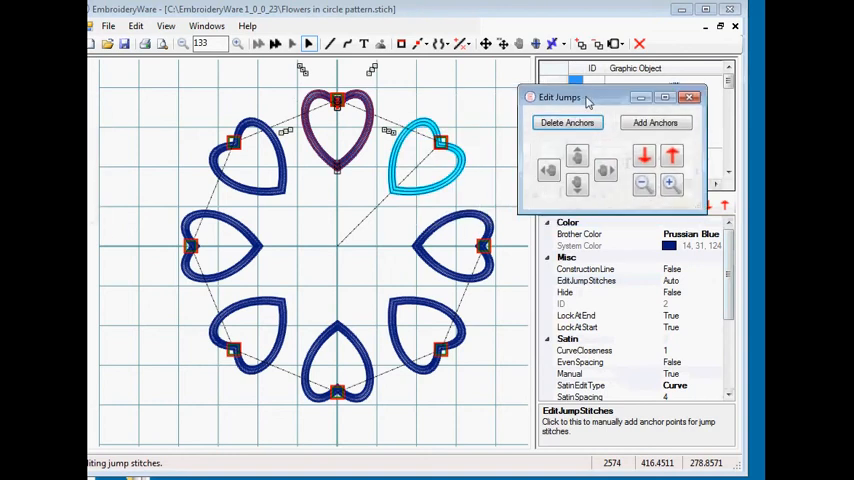
{"action": "mouse_move", "coordinate": [509, 150]}
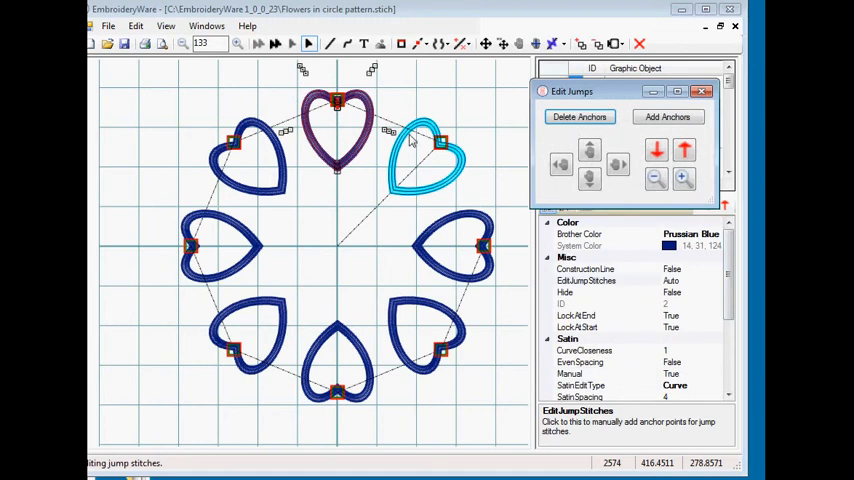
{"action": "mouse_move", "coordinate": [470, 200]}
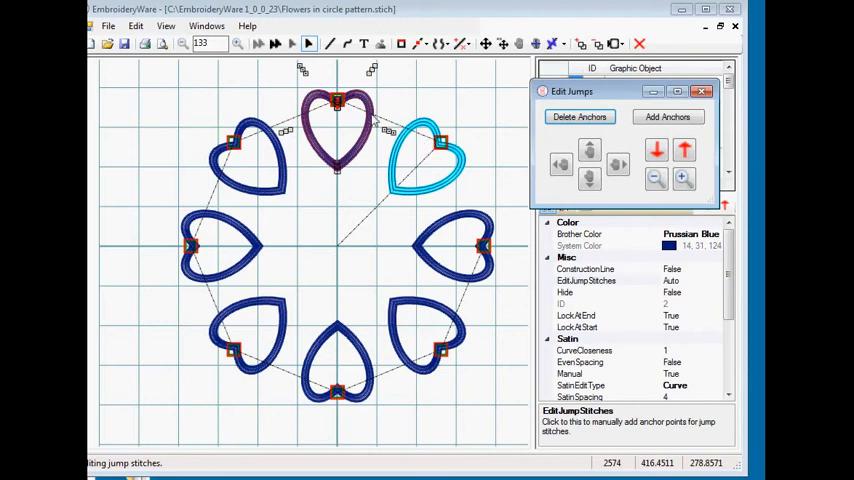
{"action": "mouse_move", "coordinate": [445, 110]}
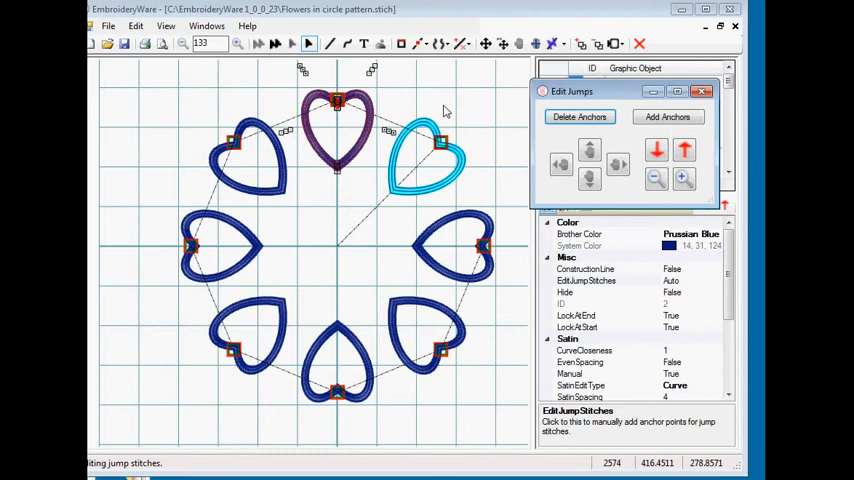
{"action": "mouse_move", "coordinate": [403, 115]}
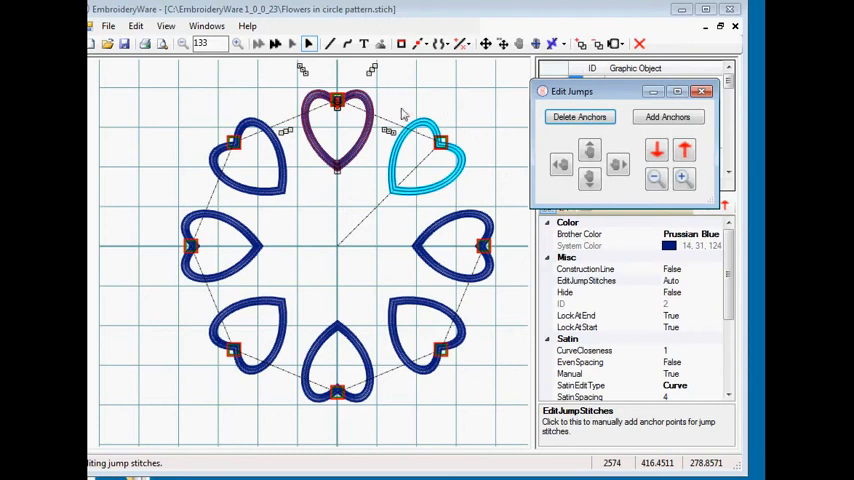
{"action": "mouse_move", "coordinate": [350, 116]}
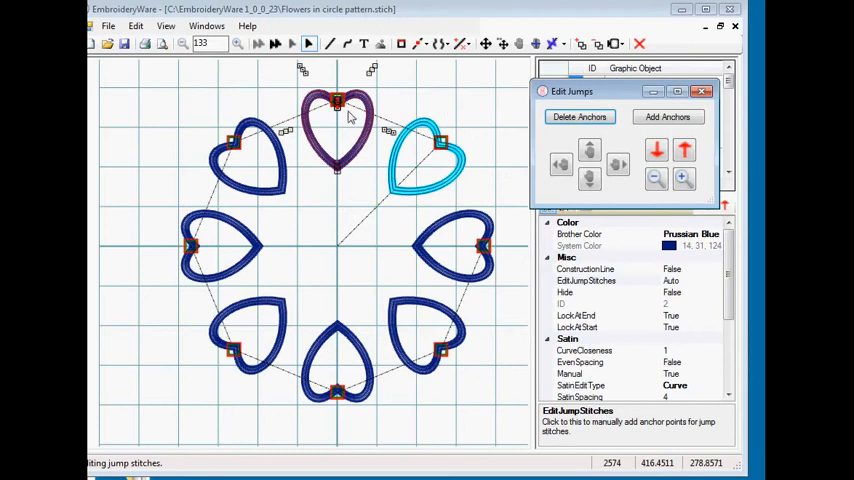
{"action": "mouse_move", "coordinate": [387, 85]}
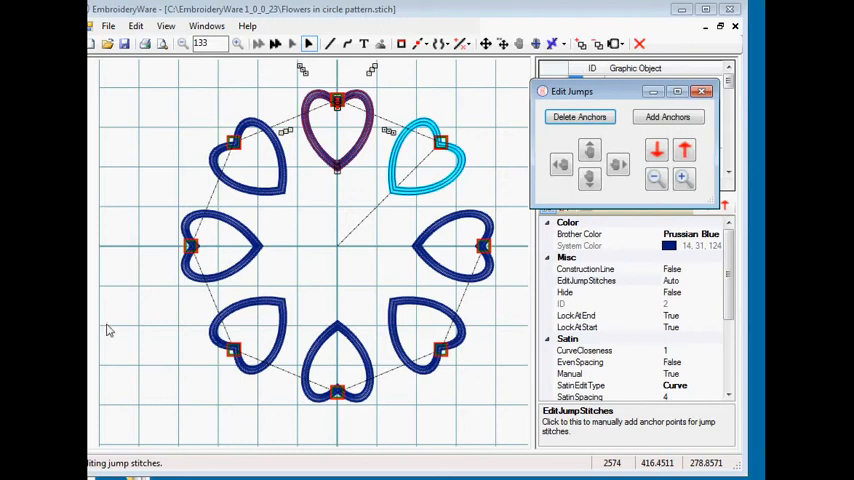
{"action": "mouse_move", "coordinate": [632, 192]}
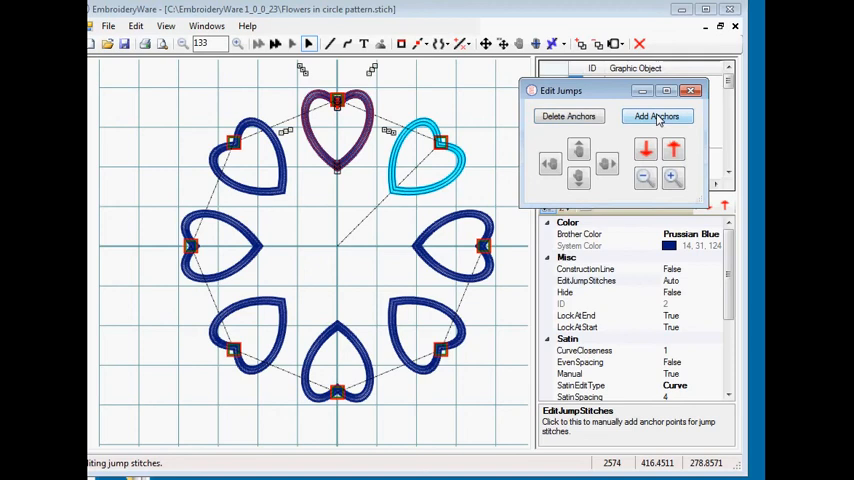
{"action": "left_click", "coordinate": [656, 116]}
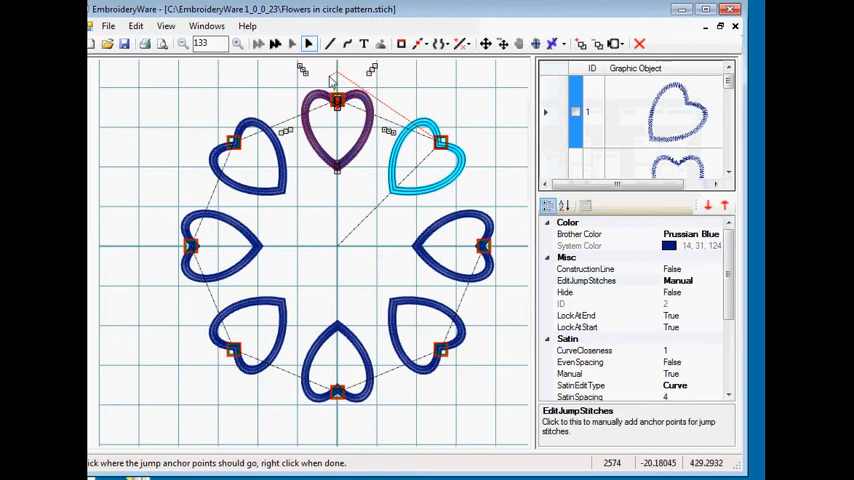
{"action": "mouse_move", "coordinate": [348, 83]}
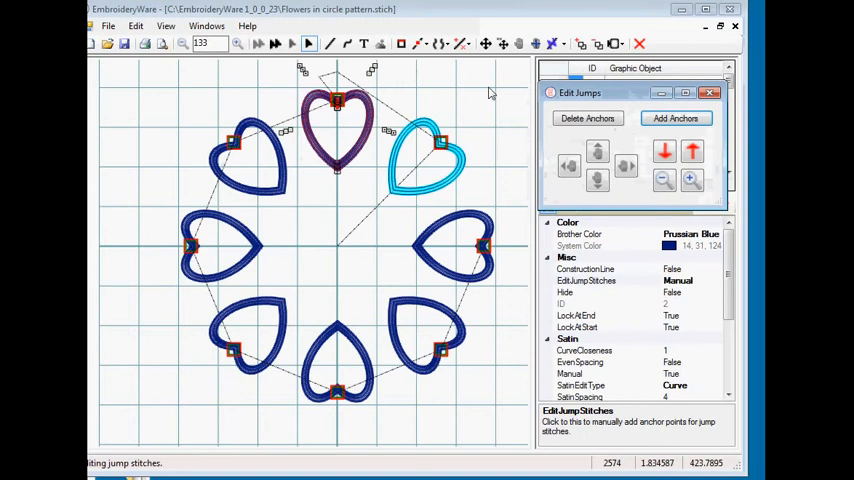
{"action": "mouse_move", "coordinate": [522, 117]}
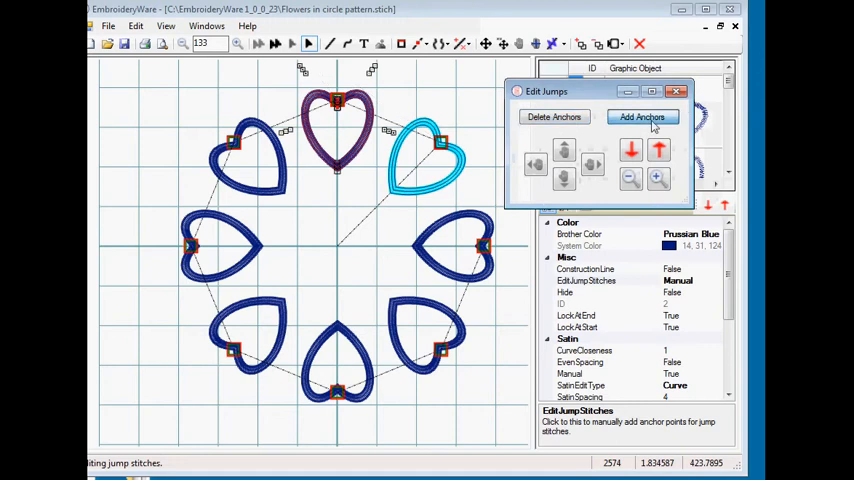
{"action": "left_click", "coordinate": [641, 117]}
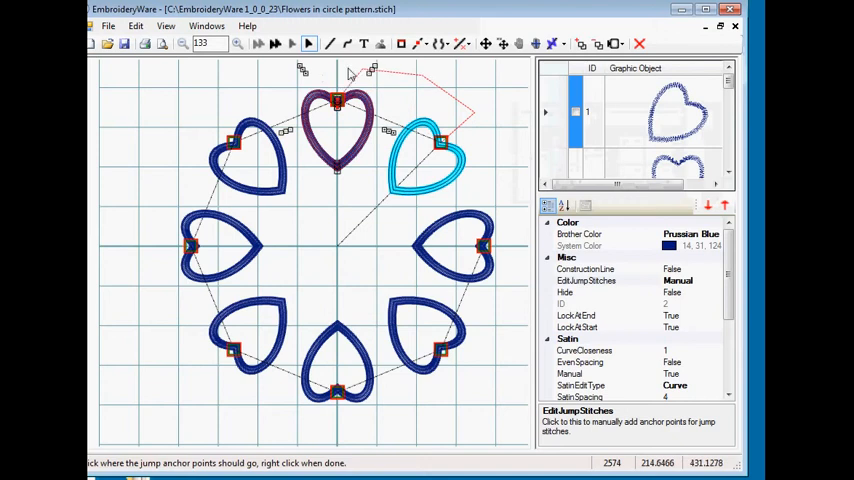
{"action": "mouse_move", "coordinate": [335, 75]}
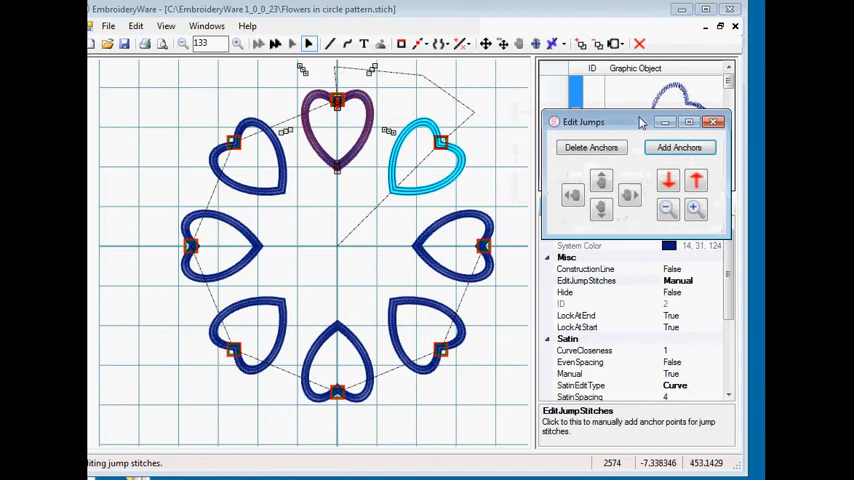
{"action": "mouse_move", "coordinate": [475, 120]}
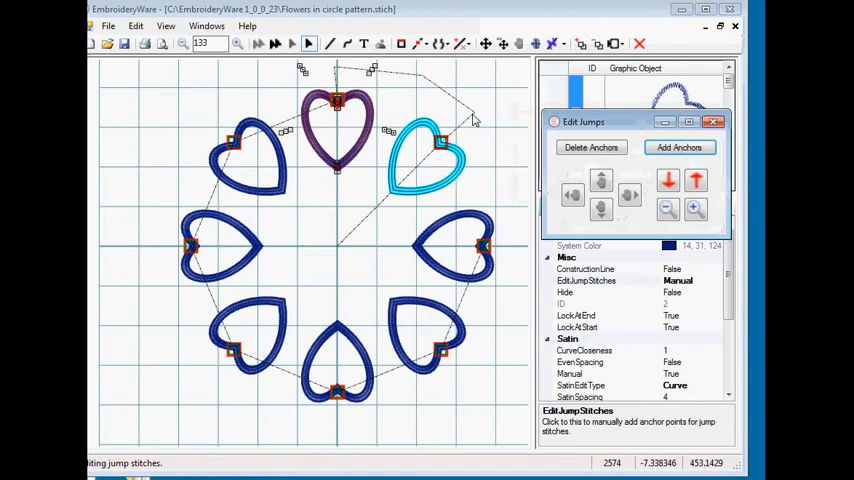
{"action": "mouse_move", "coordinate": [350, 120]}
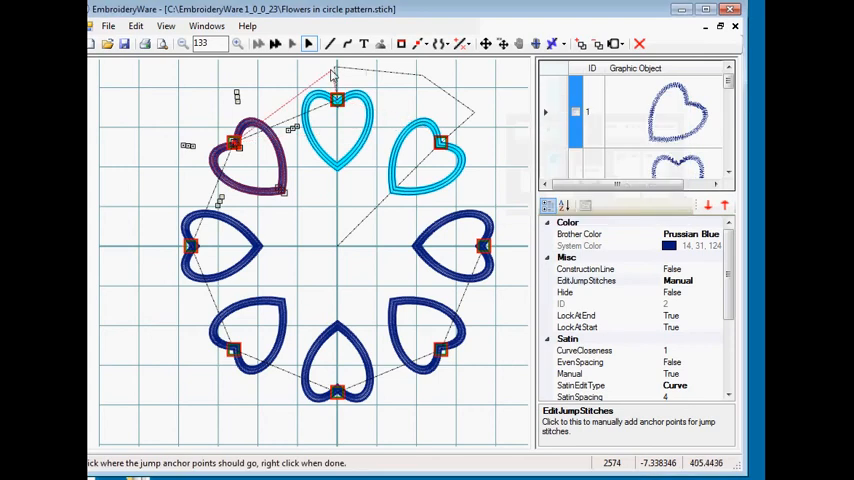
{"action": "mouse_move", "coordinate": [205, 97]}
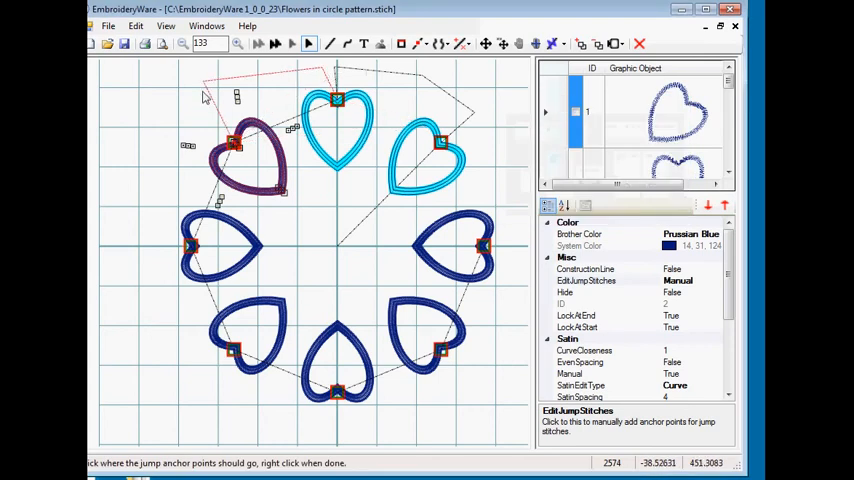
{"action": "mouse_move", "coordinate": [198, 120]}
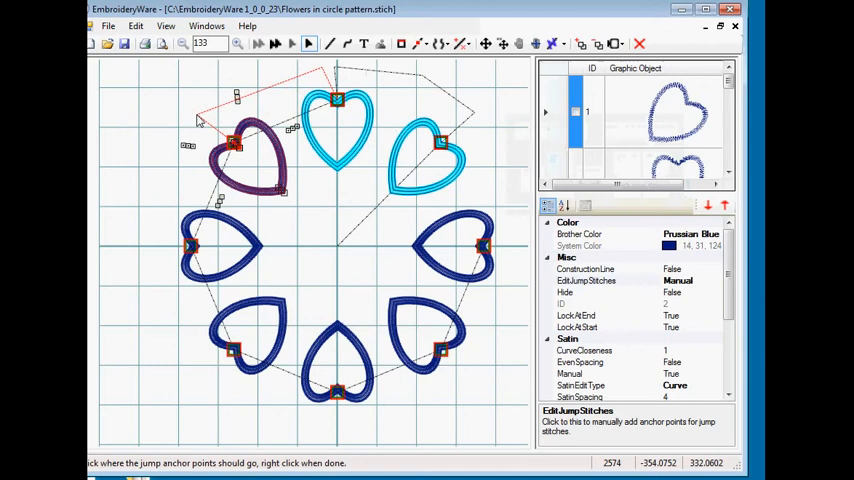
Step: Place the final anchor beside the upper-left heart and advance to the next heart
{"action": "left_click", "coordinate": [200, 120]}
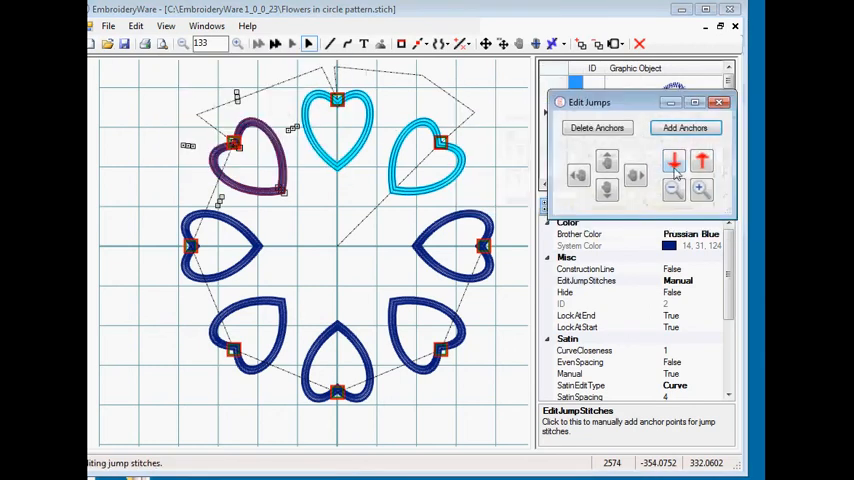
{"action": "left_click", "coordinate": [685, 127]}
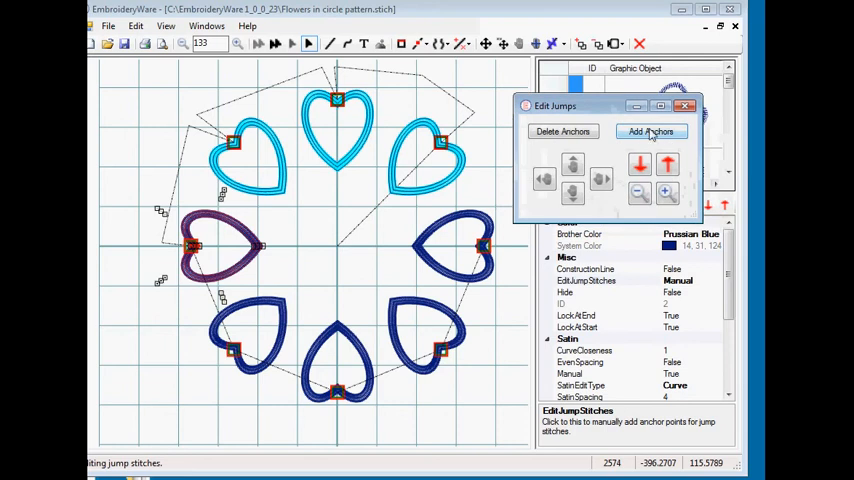
{"action": "mouse_move", "coordinate": [667, 164]}
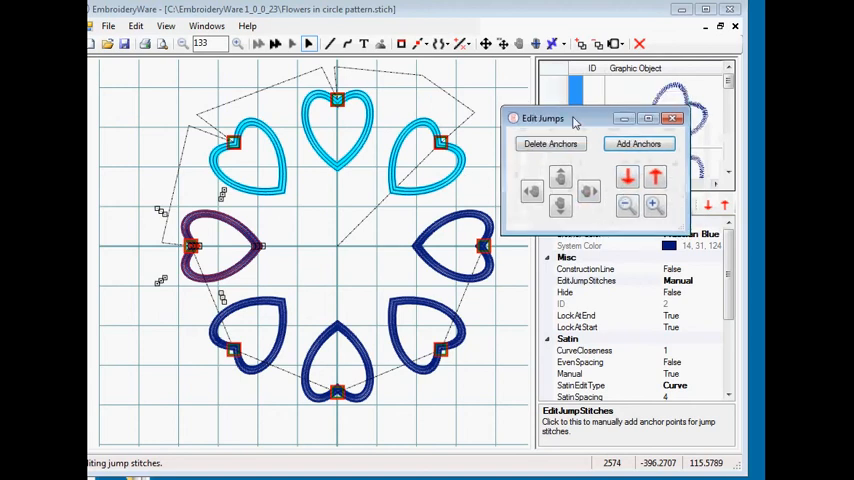
{"action": "mouse_move", "coordinate": [590, 178]}
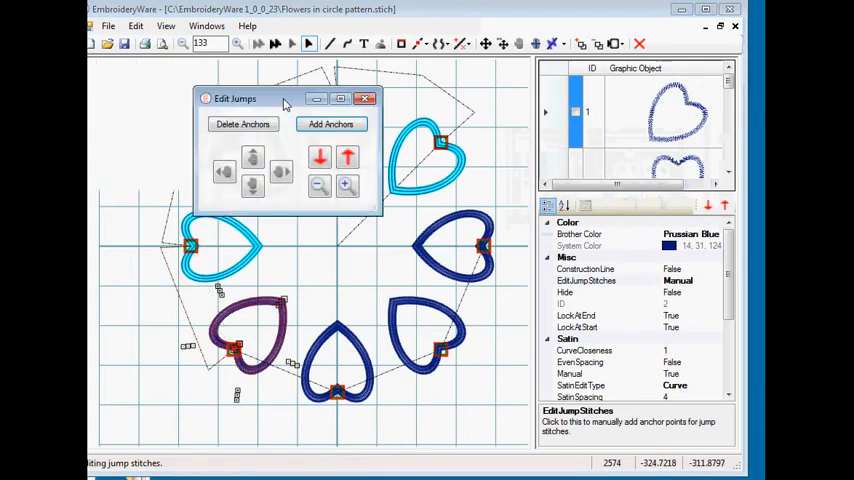
Step: Anchor the lower-right and right hearts' jumps outside the ring, advancing to the upper-right heart
{"action": "left_click_drag", "start_coordinate": [235, 98], "coordinate": [565, 134]}
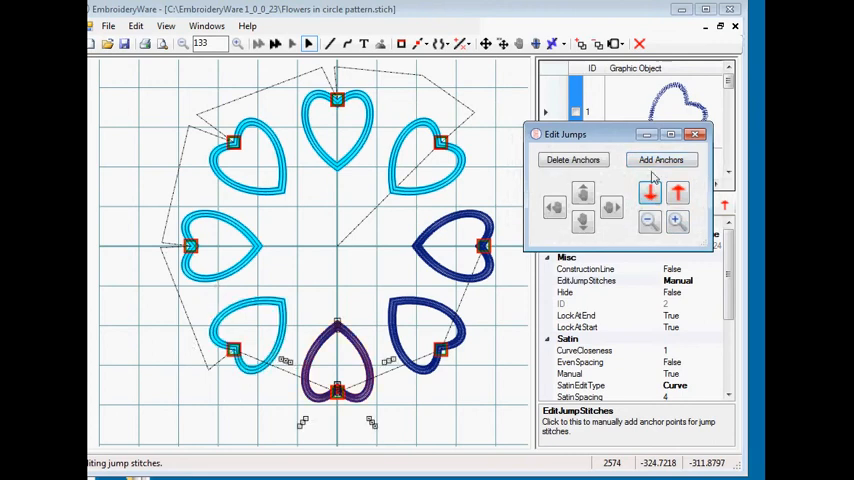
{"action": "left_click", "coordinate": [660, 160]}
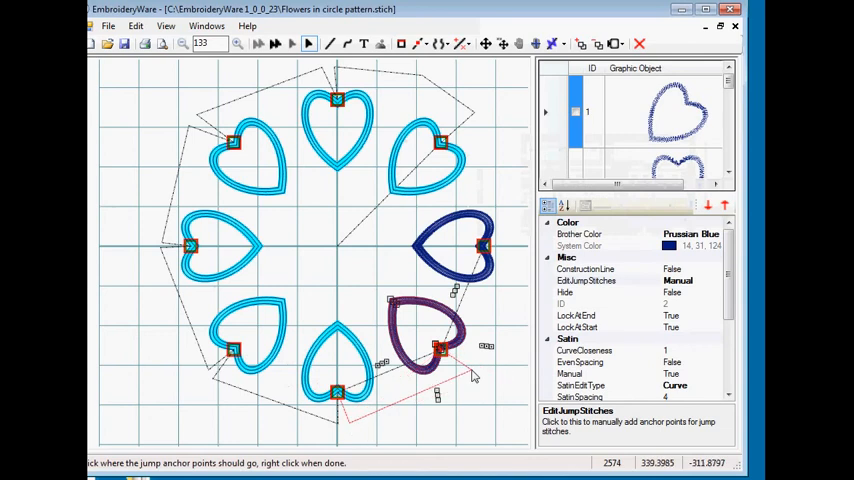
{"action": "right_click", "coordinate": [473, 375]}
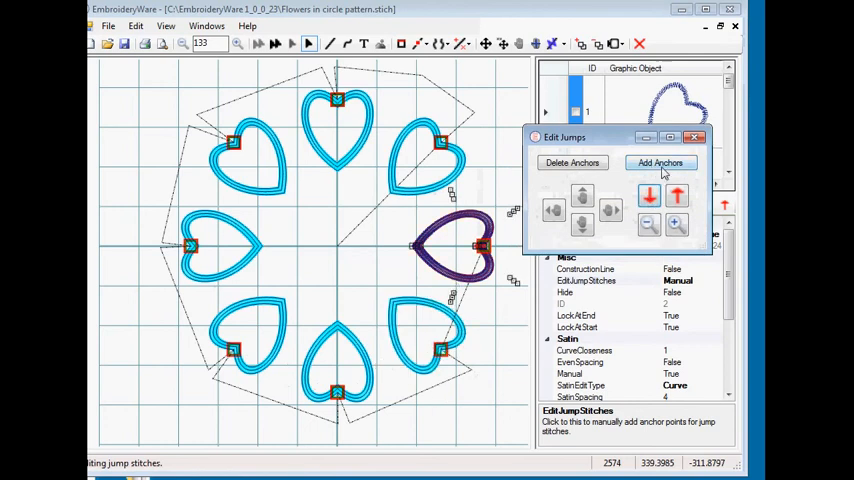
{"action": "left_click", "coordinate": [659, 162]}
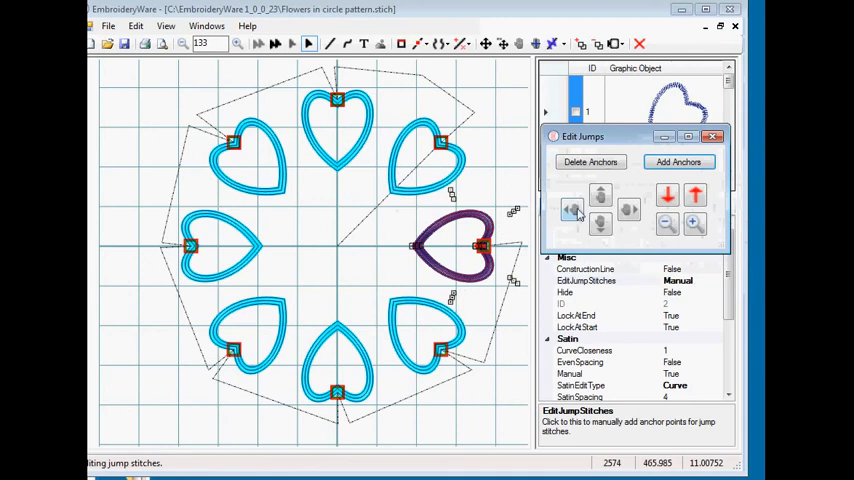
{"action": "left_click", "coordinate": [694, 195]}
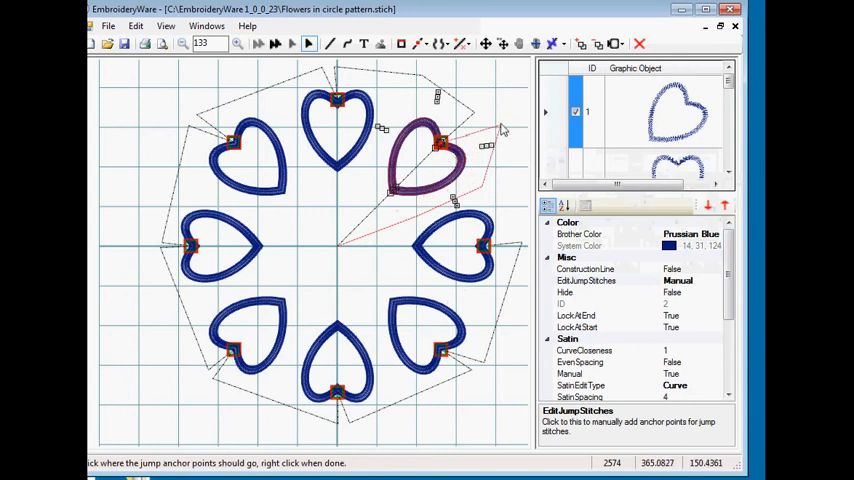
Step: Anchor the upper-right heart's jump outside the ring and close Edit Jumps
{"action": "left_click", "coordinate": [505, 128]}
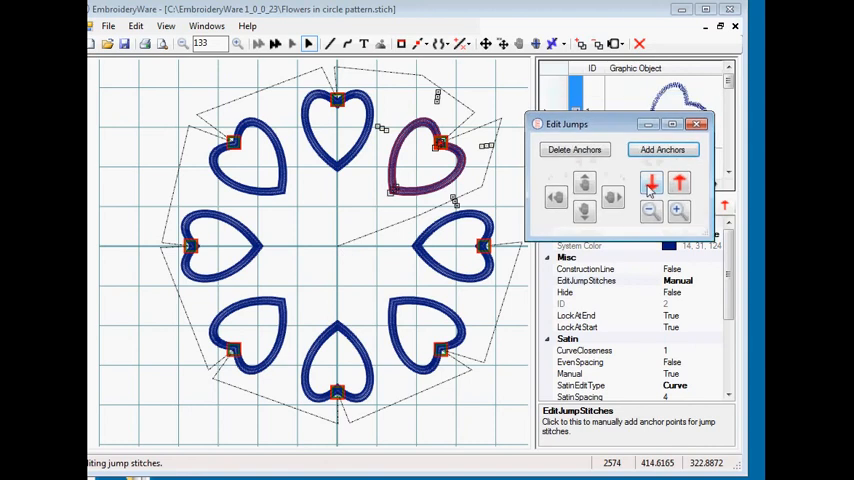
{"action": "left_click", "coordinate": [699, 124]}
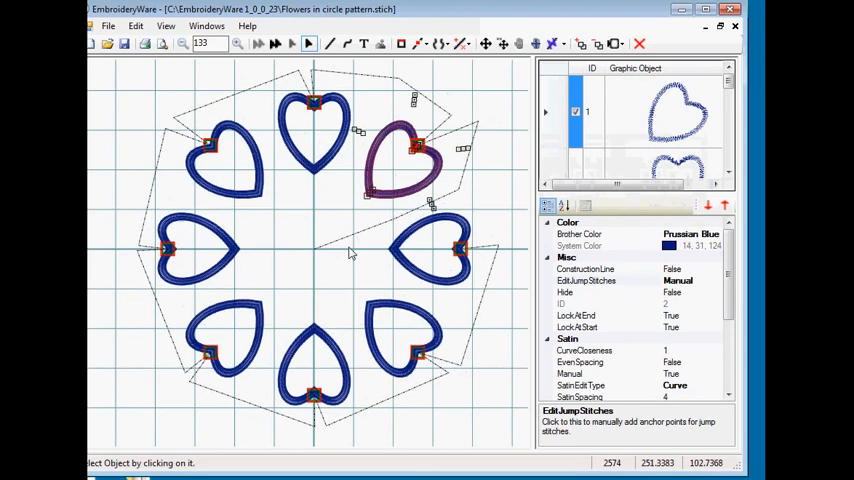
{"action": "mouse_move", "coordinate": [310, 110]}
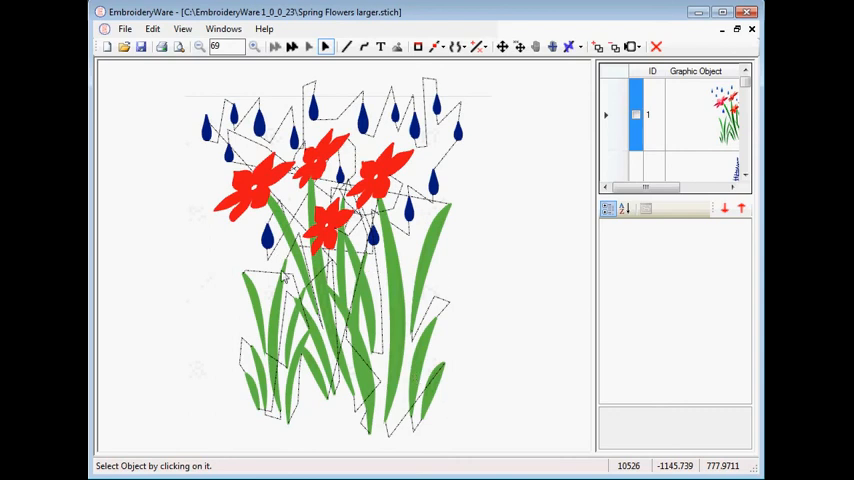
{"action": "mouse_move", "coordinate": [210, 140]}
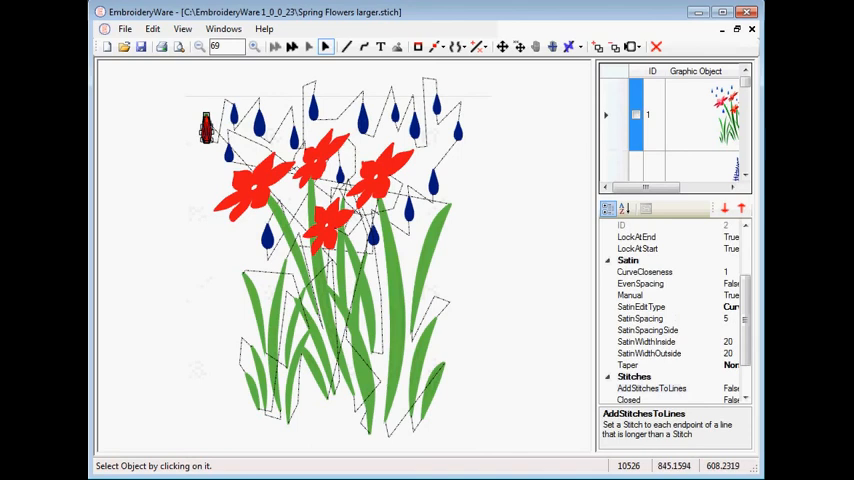
Step: Scroll the selected raindrop's property list to locate EditJumpStitches
{"action": "scroll", "scroll_direction": "up", "scroll_amount": 3}
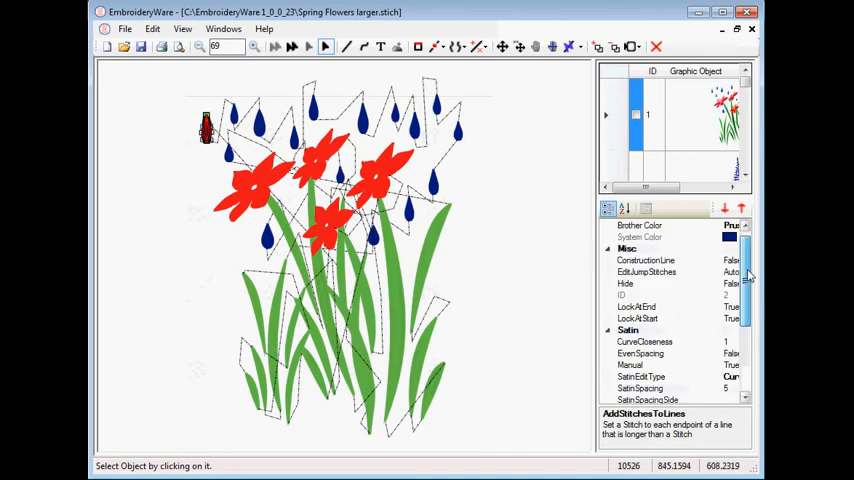
{"action": "scroll", "scroll_direction": "up", "scroll_amount": 3}
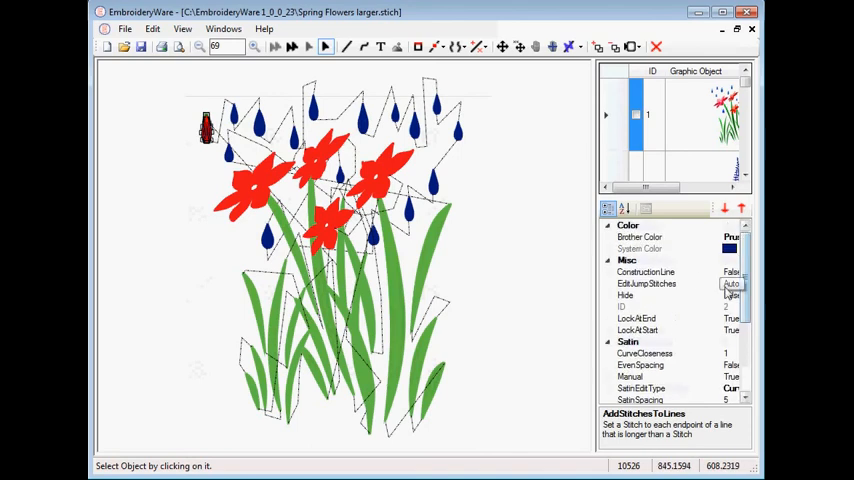